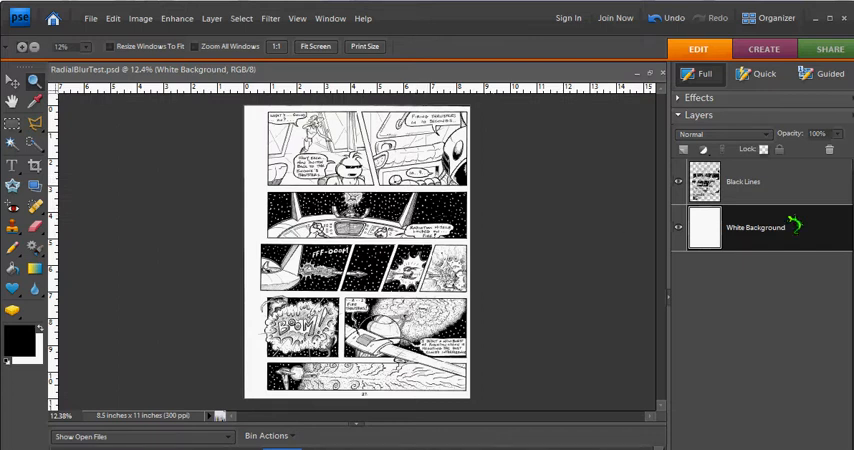
- Select the Black Lines layer in the Layers panel
click(675, 181)
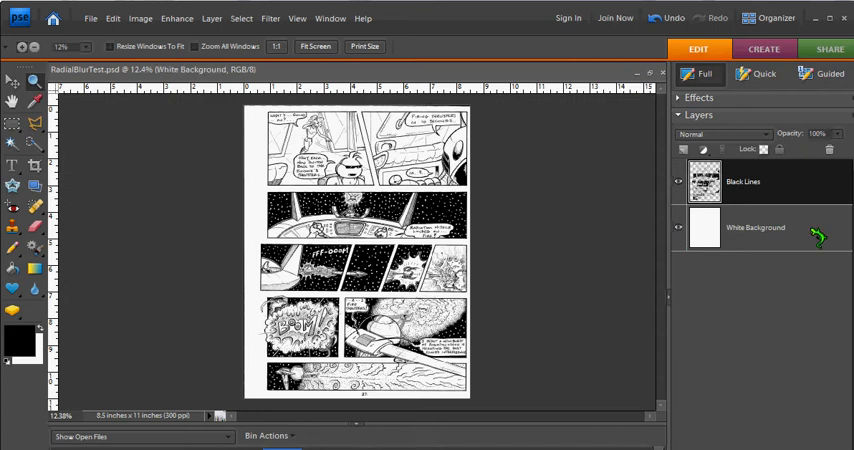
click(754, 181)
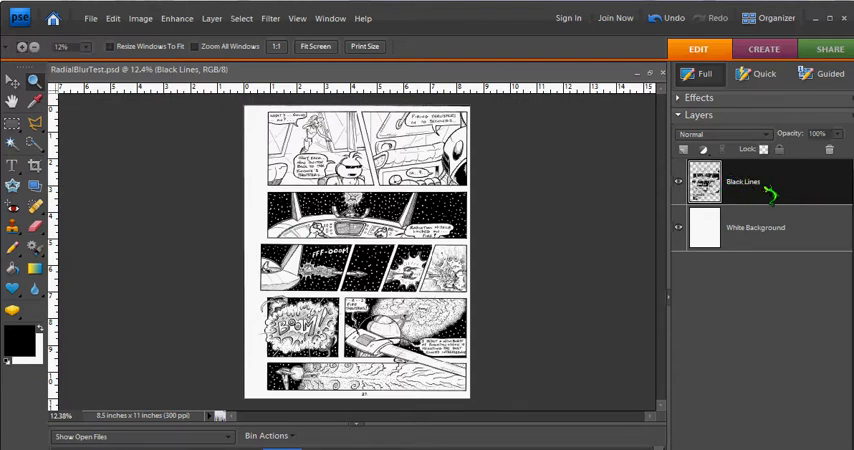
mouse_move(796, 187)
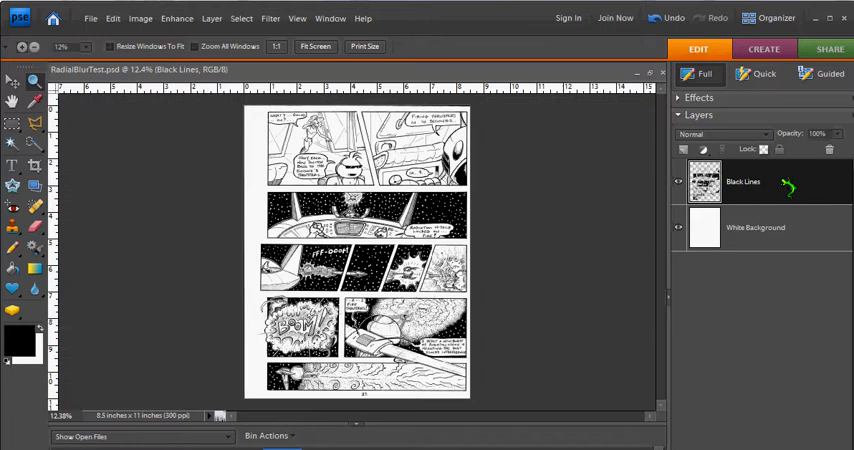
- Duplicate the Black Lines layer, keeping the name 'Black Lines copy'
right_click(749, 181)
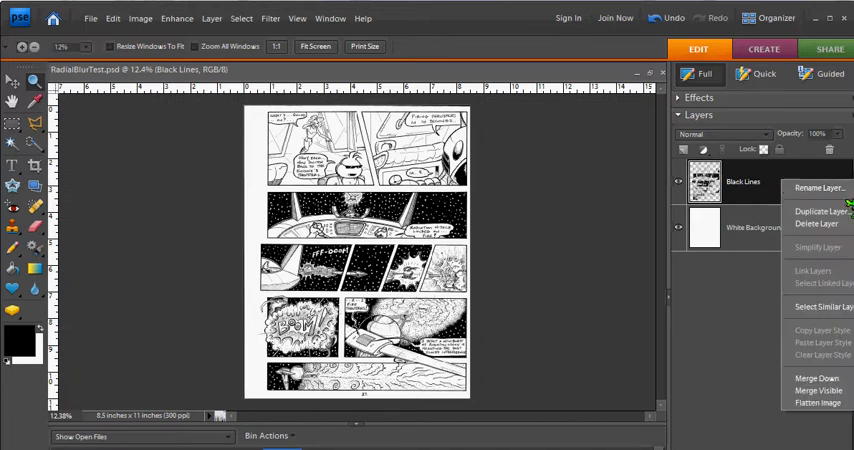
click(813, 210)
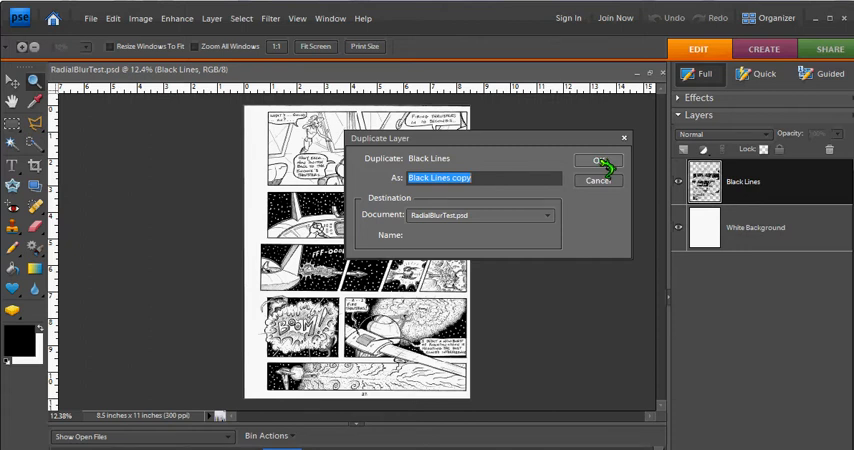
click(599, 160)
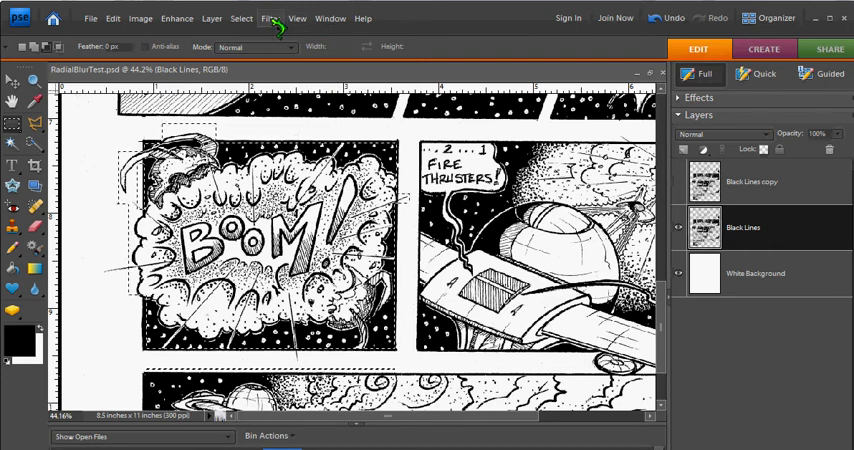
- Set up Filter > Blur > Radial Blur with Zoom method and Amount 20
click(270, 18)
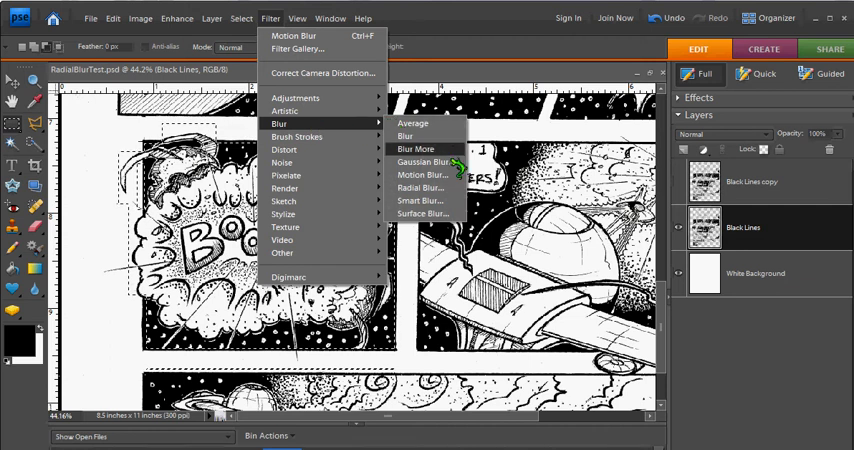
click(418, 187)
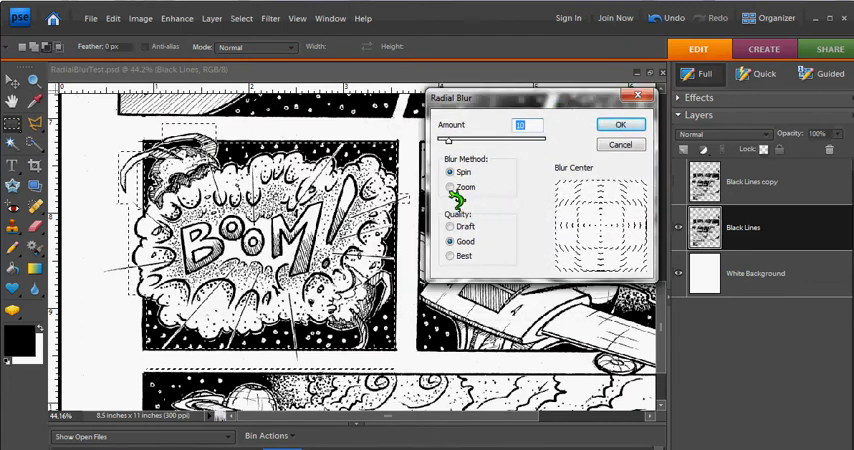
click(449, 189)
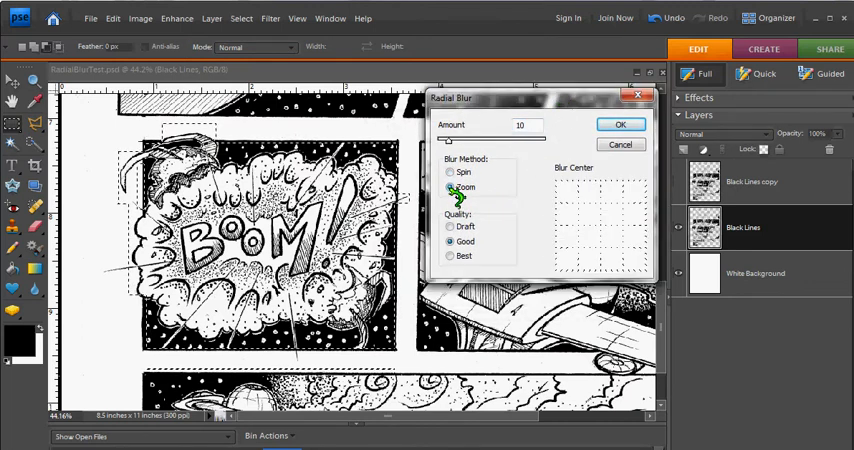
click(448, 171)
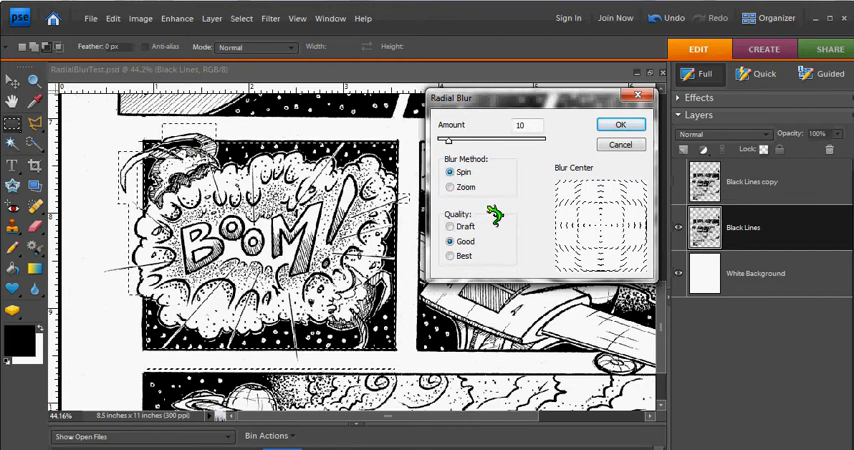
click(450, 188)
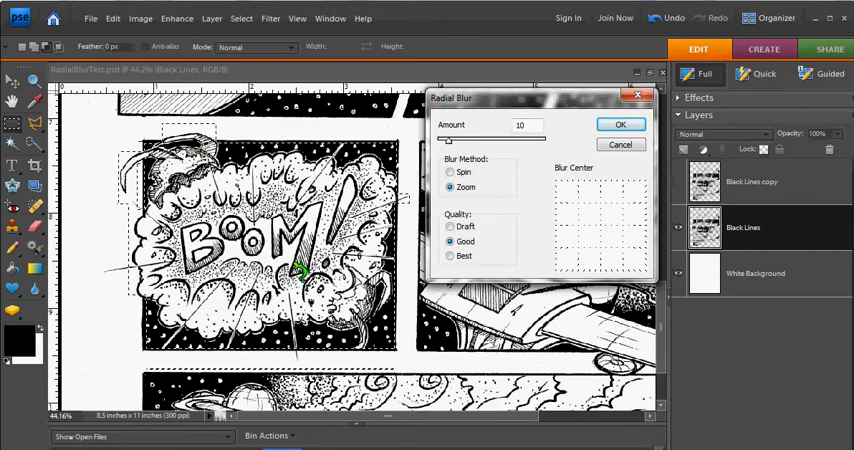
mouse_move(545, 237)
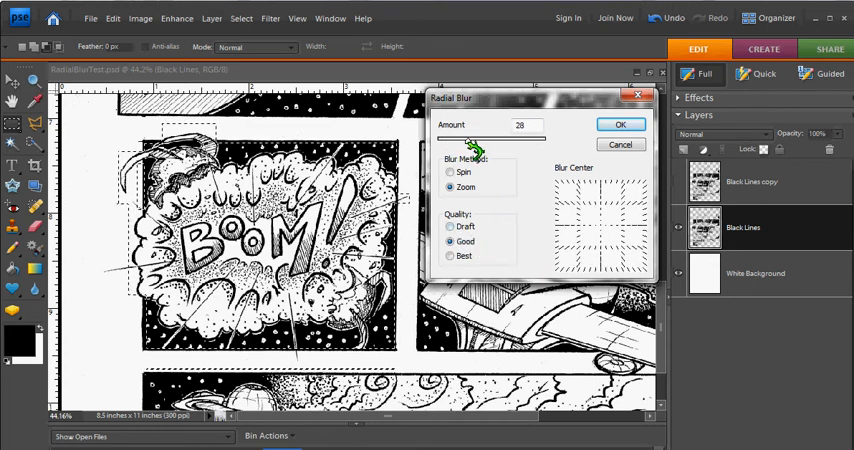
drag(485, 138, 465, 138)
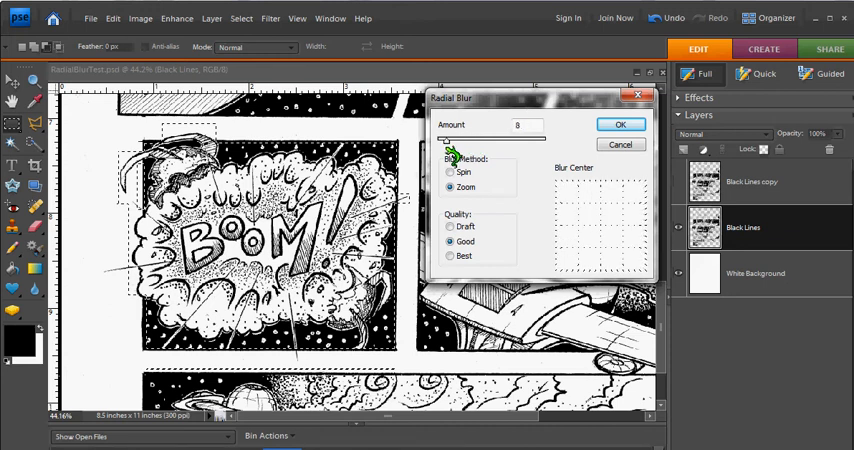
drag(452, 138, 470, 138)
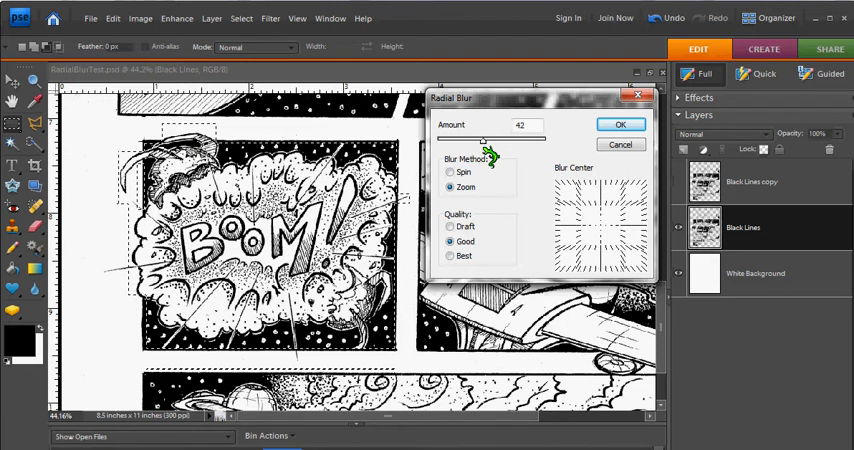
drag(485, 139, 470, 139)
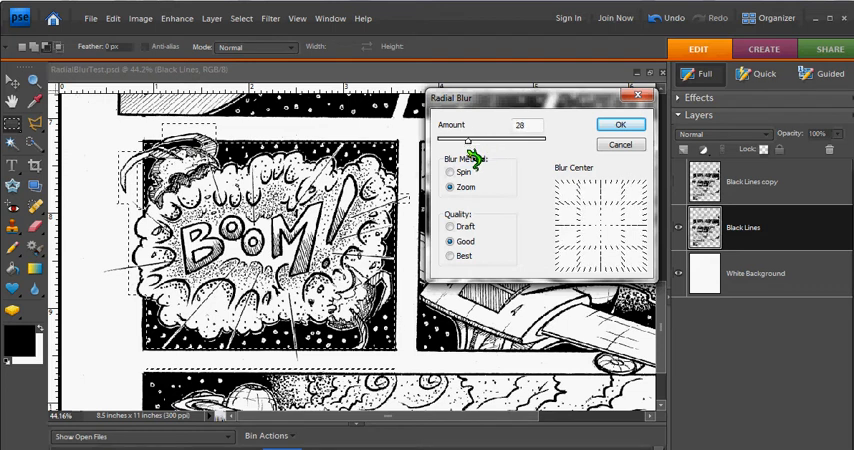
drag(486, 140, 455, 140)
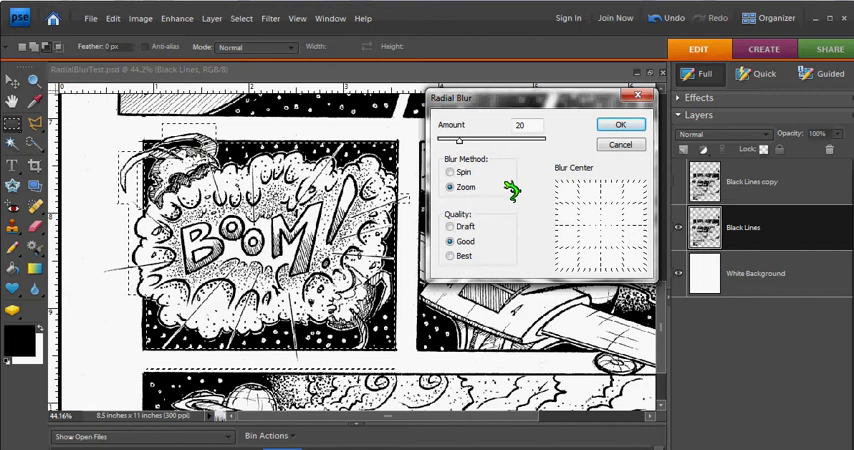
mouse_move(437, 216)
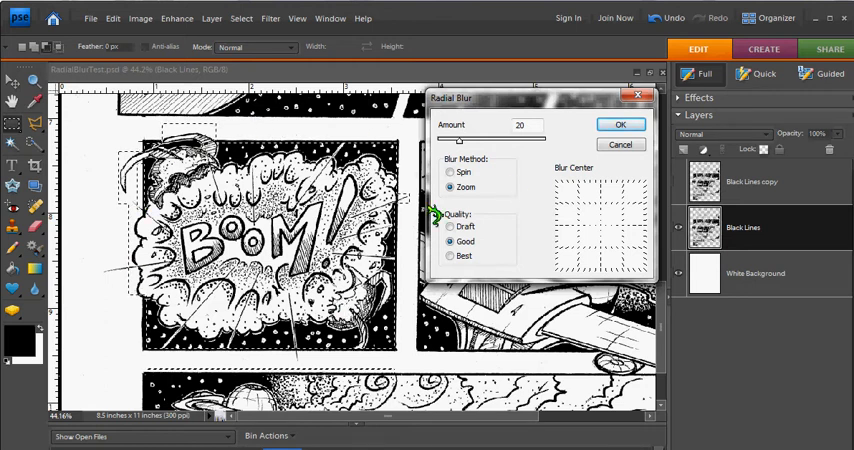
mouse_move(620, 146)
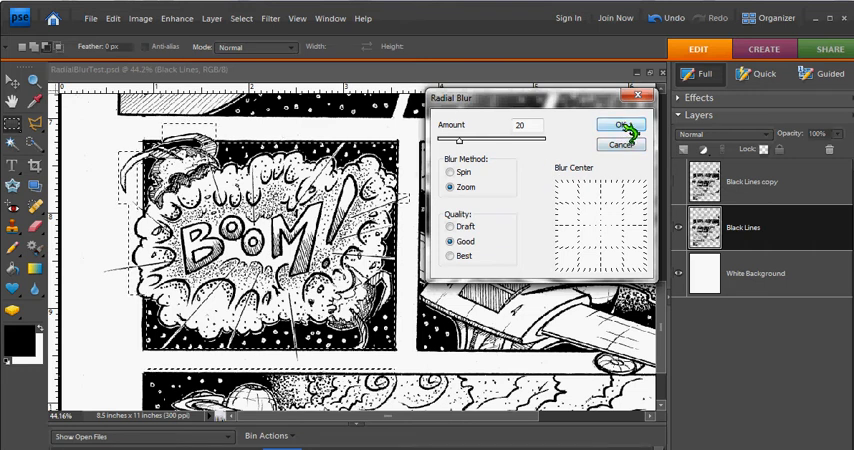
- Apply the Zoom radial blur to the BOOM panel
click(618, 123)
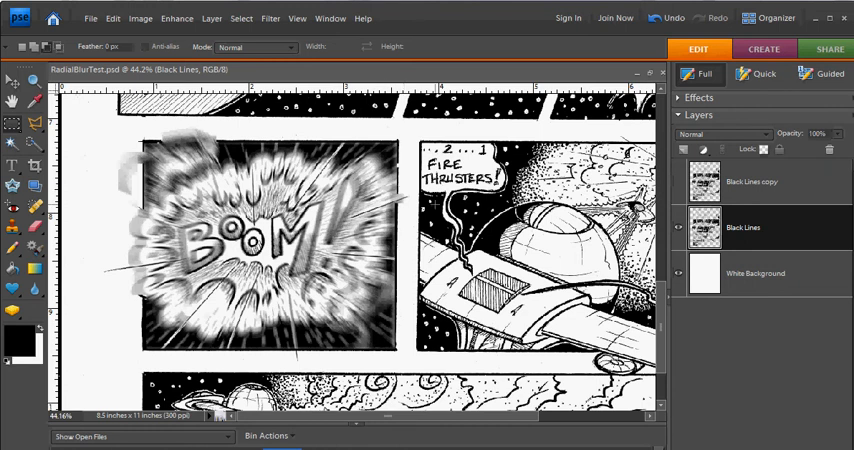
mouse_move(700, 227)
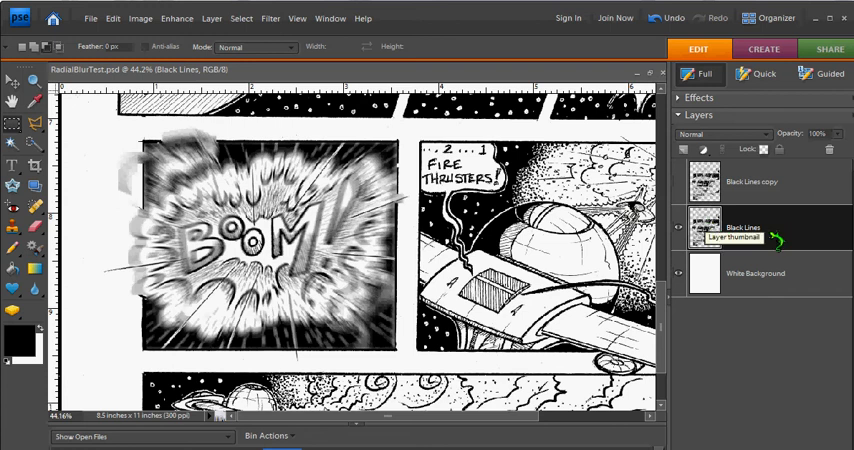
click(751, 181)
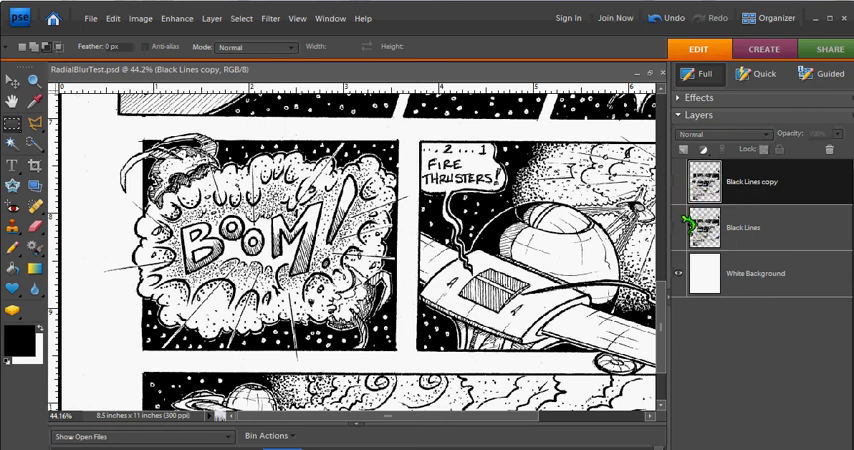
click(695, 227)
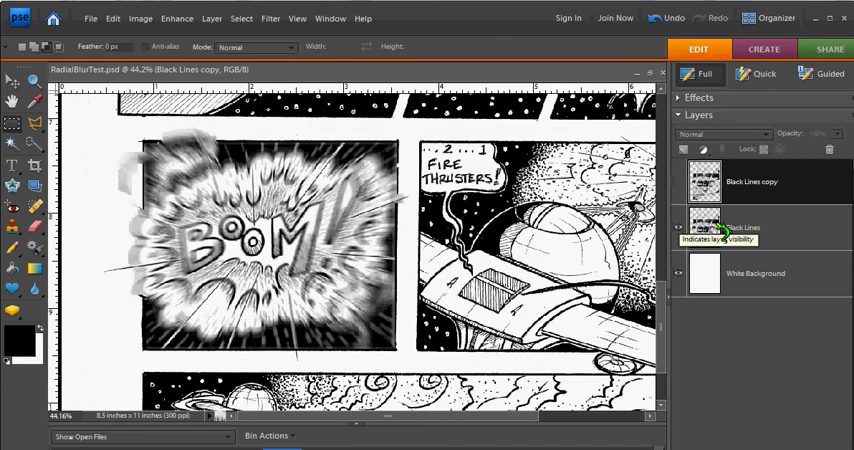
click(753, 227)
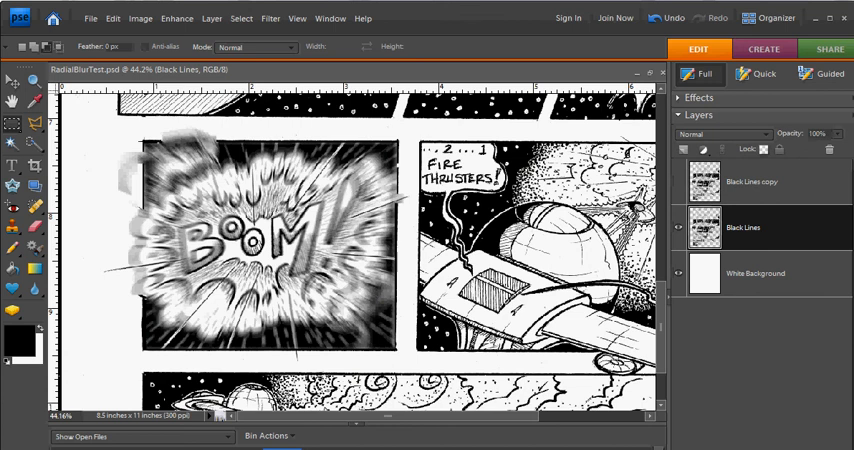